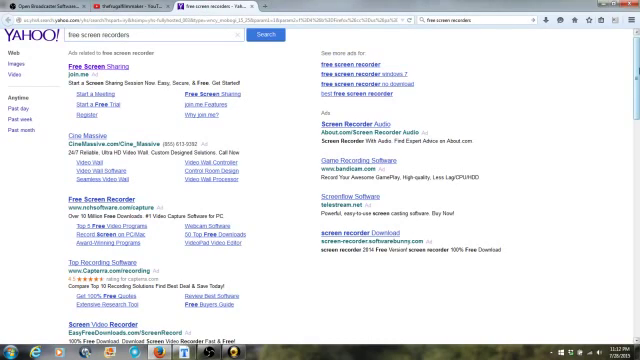
# Scroll through the OBS settings and select the Encoding section to reach Max Bitrate
pyautogui.scroll(-3)
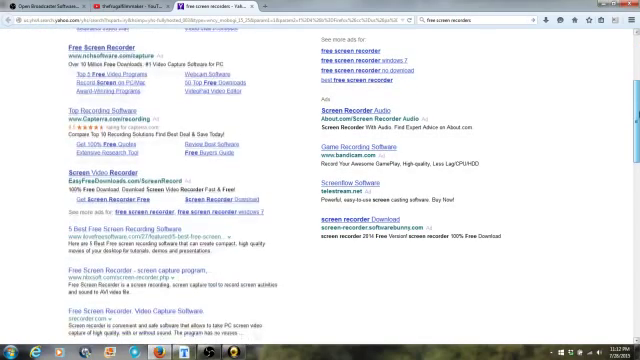
pyautogui.scroll(-3)
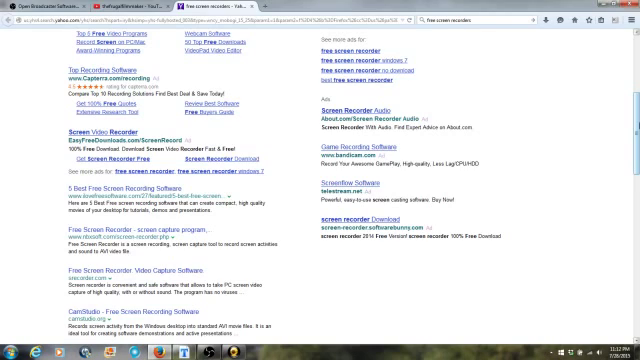
pyautogui.moveTo(293, 45)
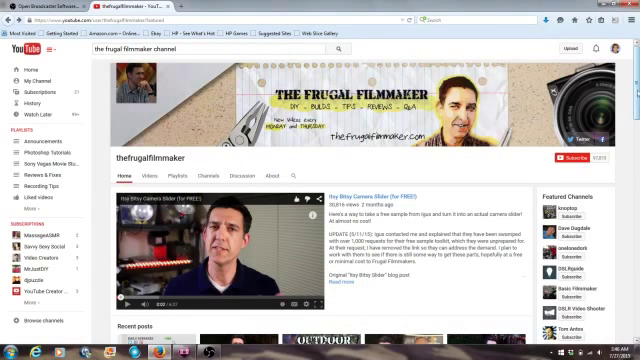
pyautogui.scroll(-3)
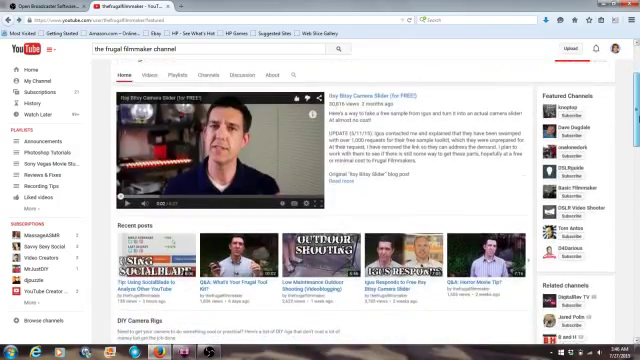
pyautogui.scroll(-3)
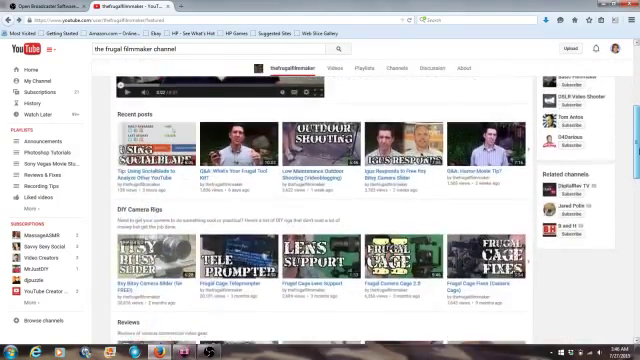
pyautogui.scroll(-3)
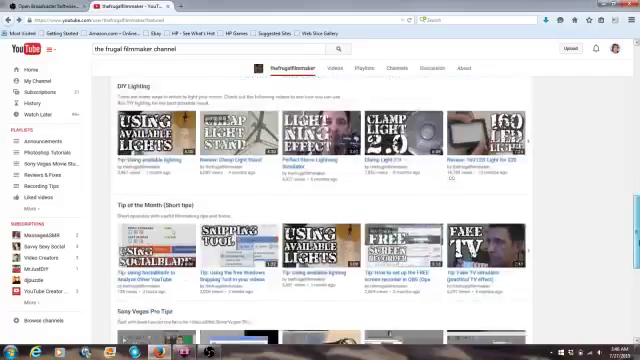
pyautogui.scroll(-3)
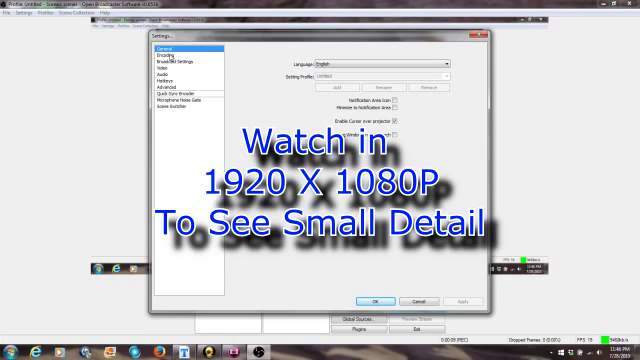
pyautogui.click(183, 64)
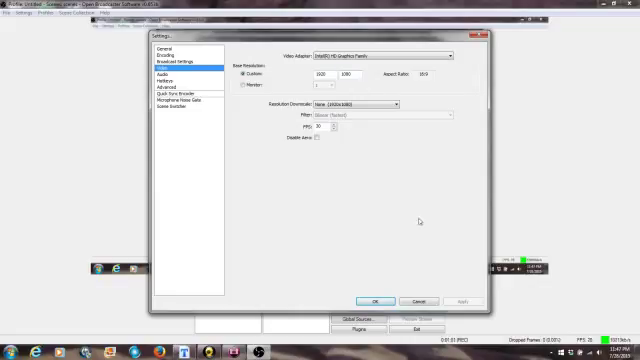
pyautogui.moveTo(207, 117)
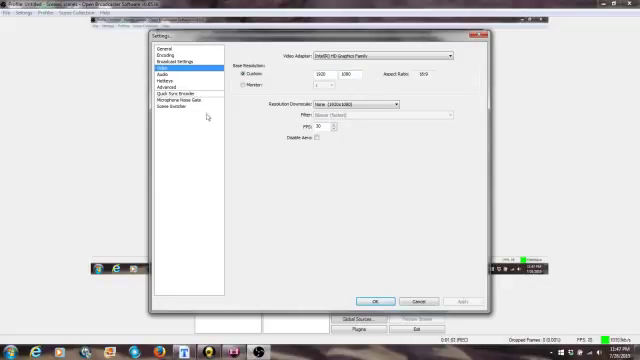
# Move from the Video settings to the Audio device options
pyautogui.click(150, 73)
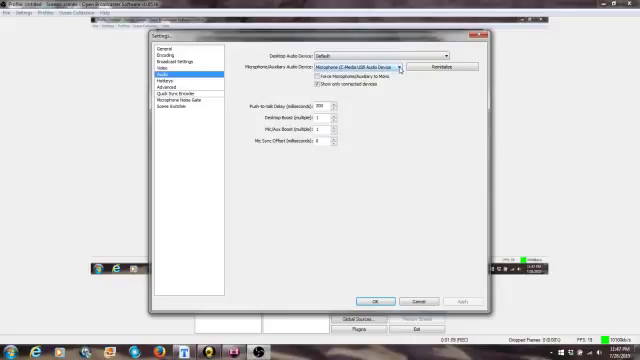
# Choose Microphone (C-Media USB Audio Device) as the microphone input and apply
pyautogui.click(402, 69)
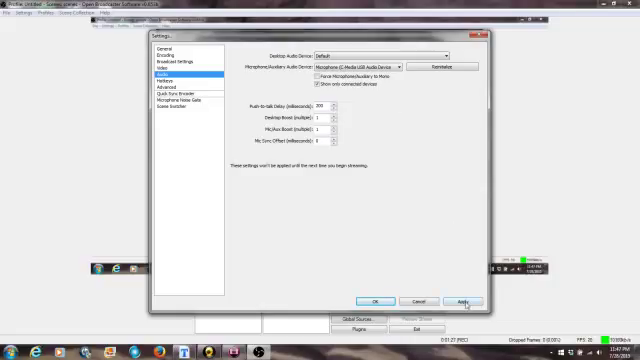
pyautogui.click(450, 301)
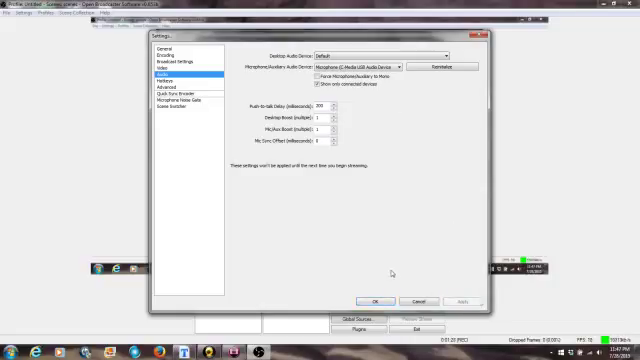